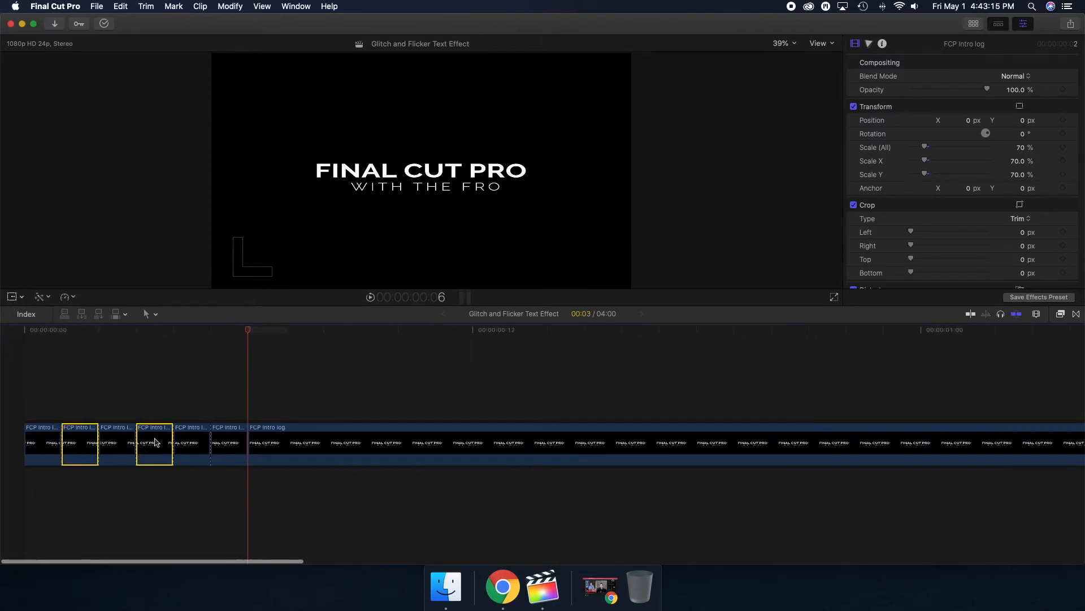
Disable the alternating title segments, fit the timeline and play back the flicker
{"action": "key", "text": "v"}
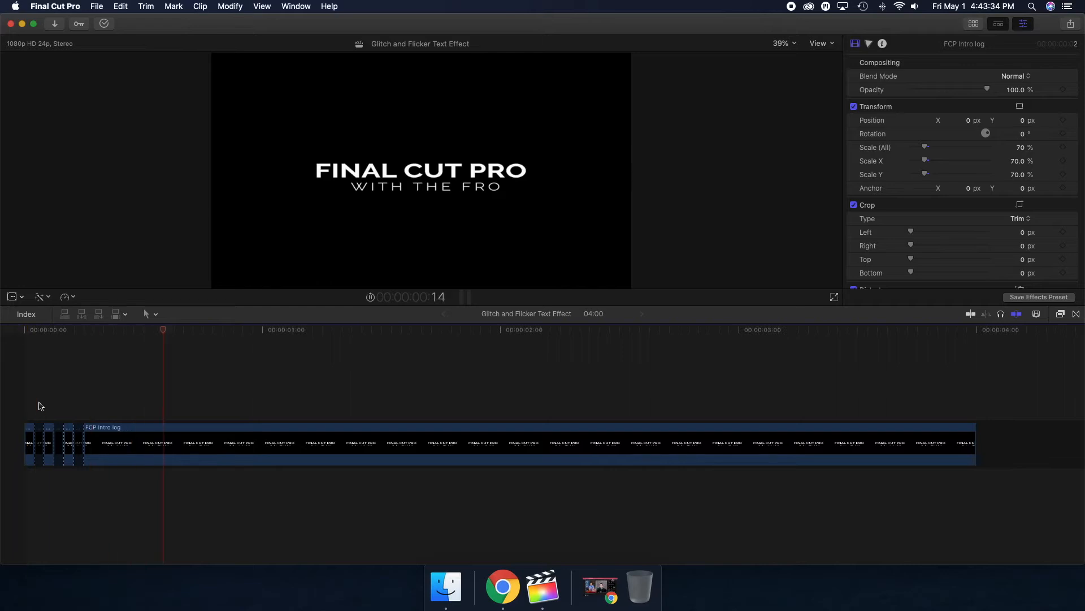
{"action": "key", "text": "Home"}
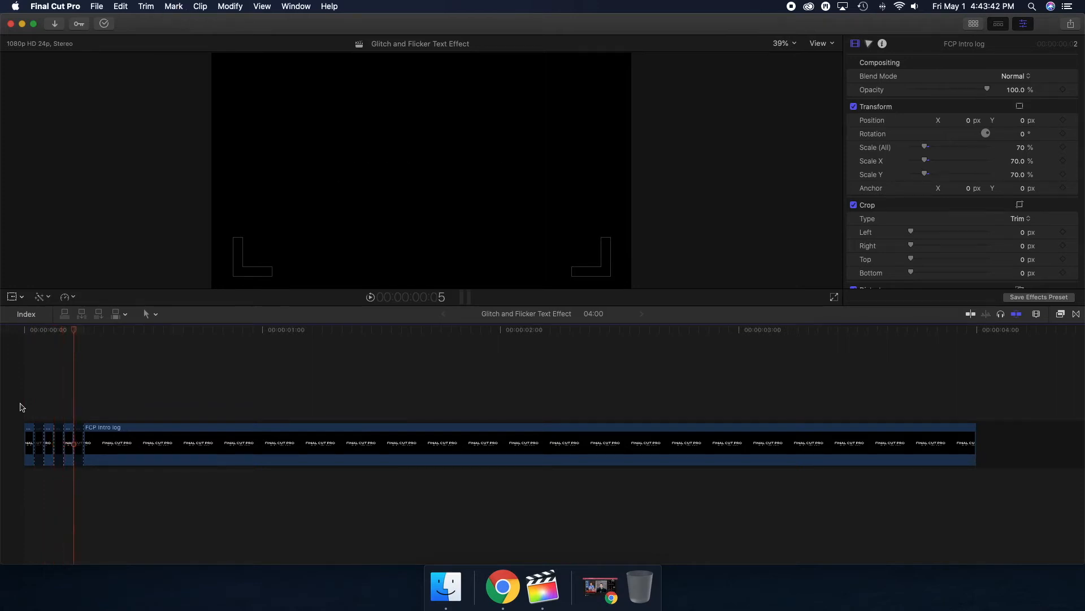
{"action": "key", "text": "space"}
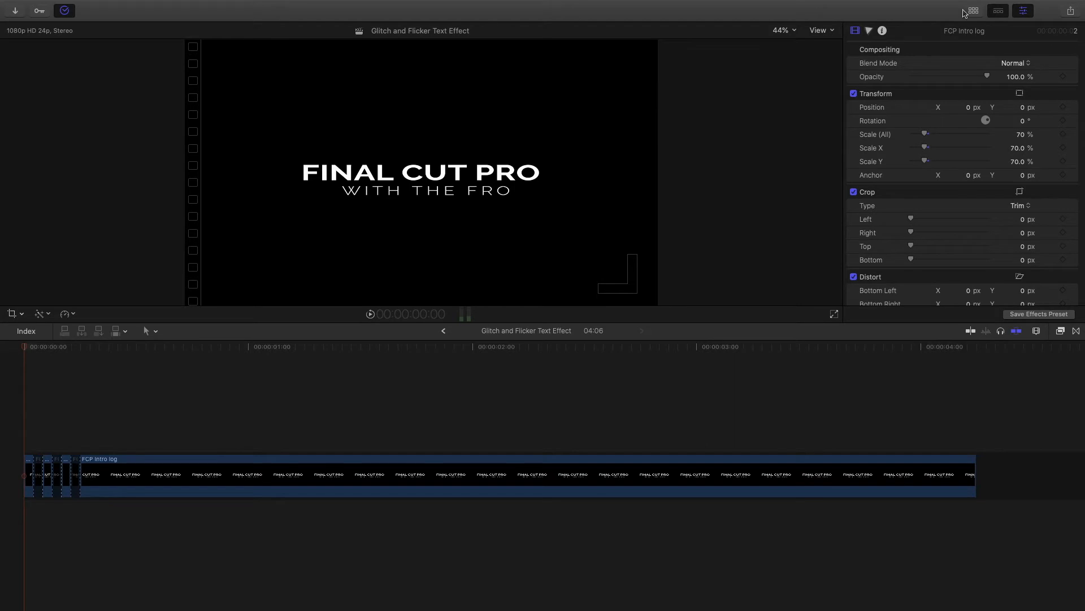
{"action": "mouse_move", "coordinate": [973, 10]}
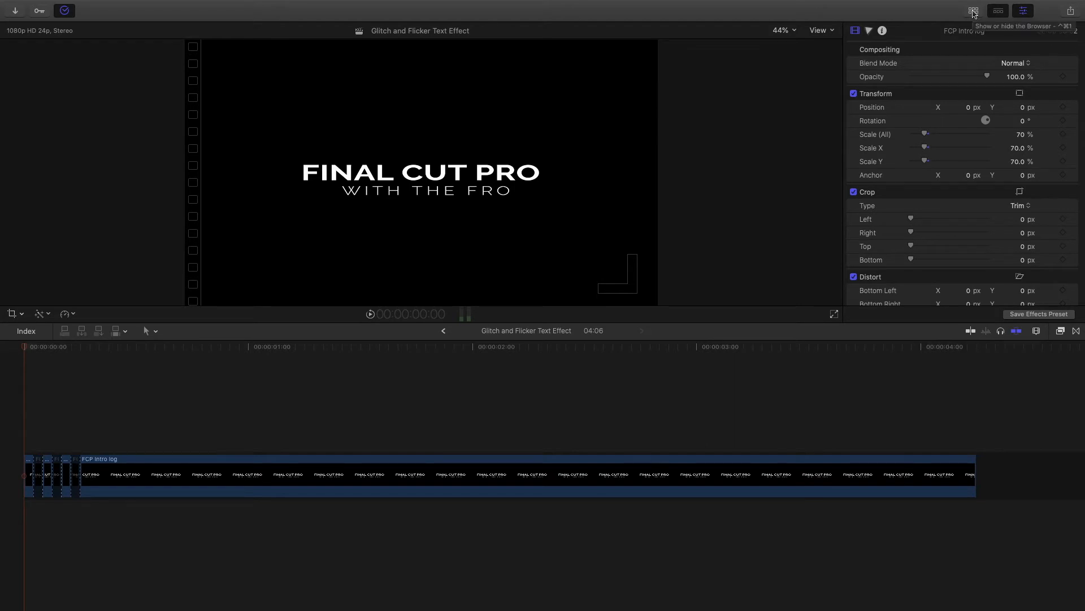
{"action": "left_click", "coordinate": [974, 10]}
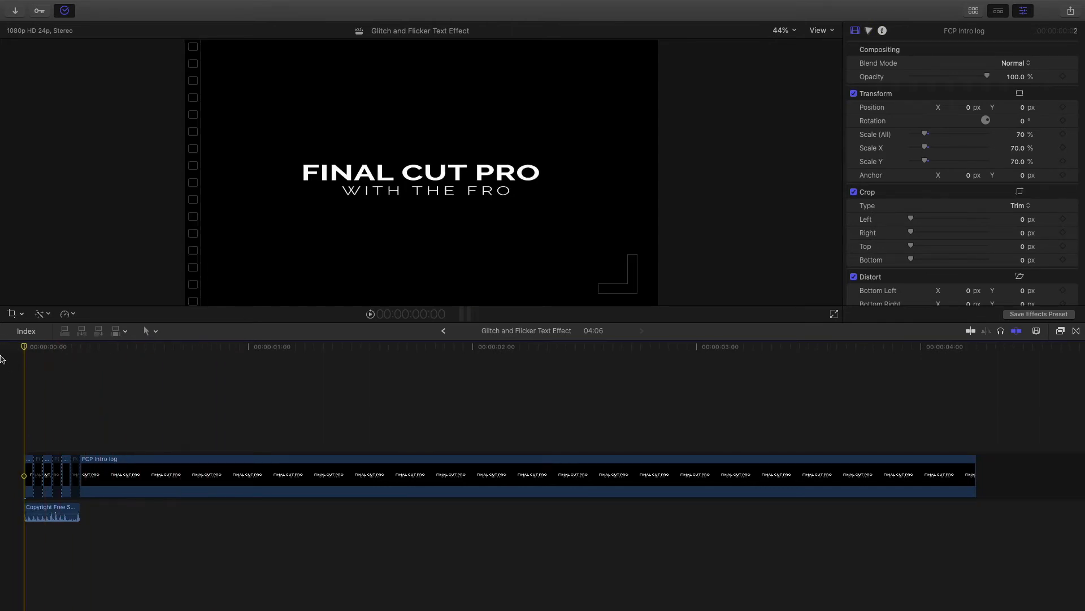
{"action": "mouse_move", "coordinate": [5, 387]}
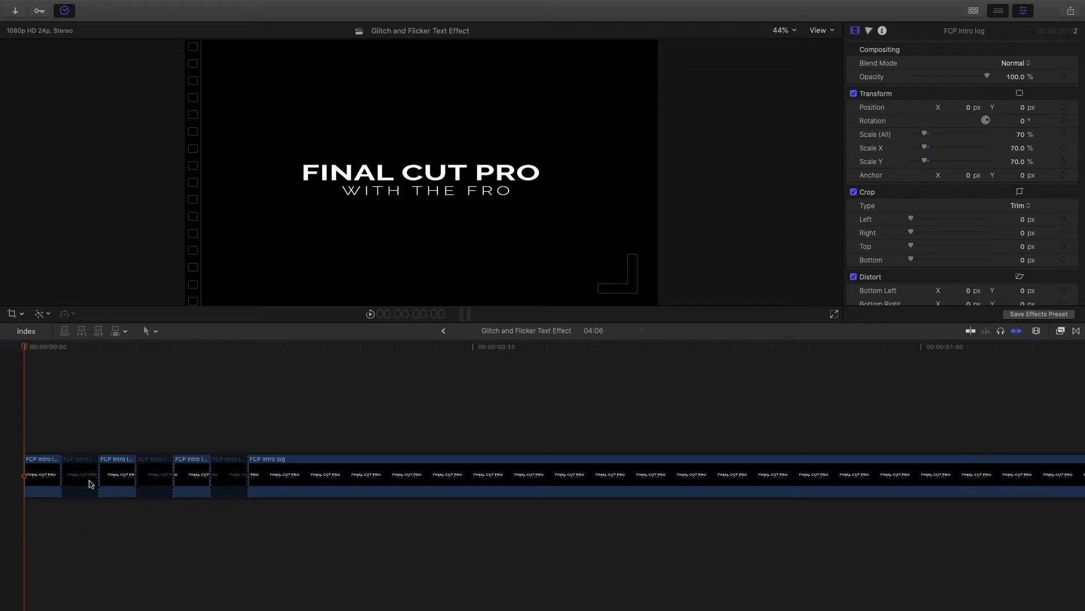
Select and copy the first, third and fifth title segments as duplicates
{"action": "left_click", "coordinate": [41, 476]}
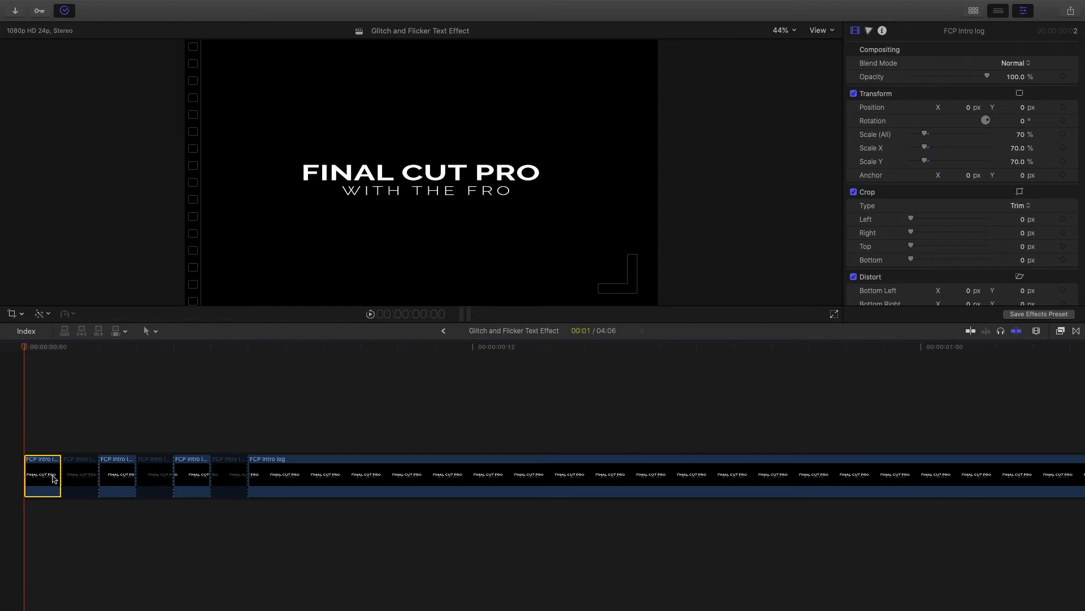
{"action": "left_click", "coordinate": [200, 478]}
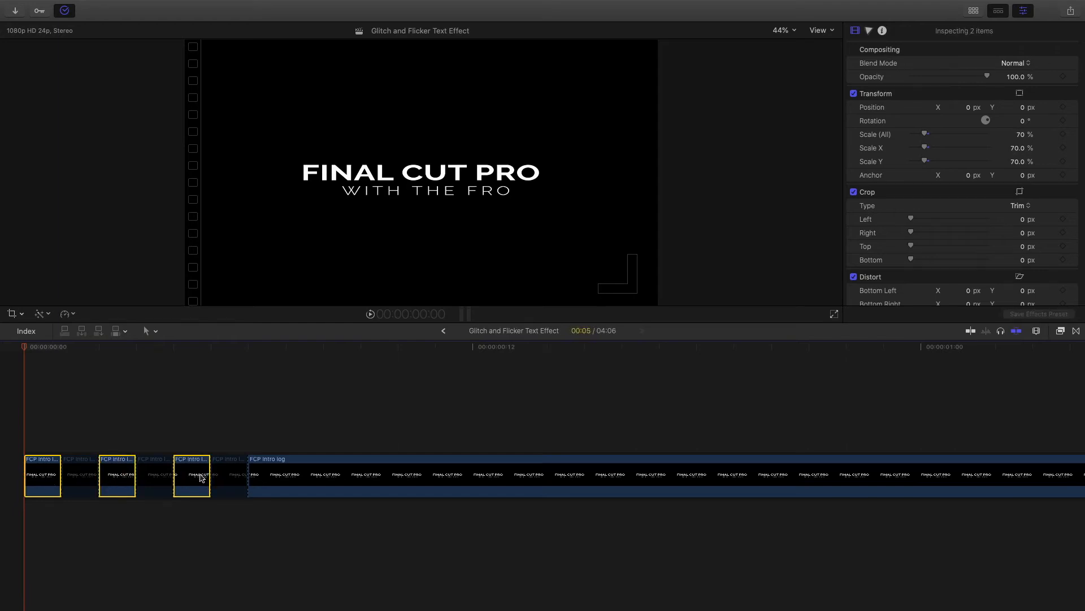
{"action": "left_click", "coordinate": [43, 474]}
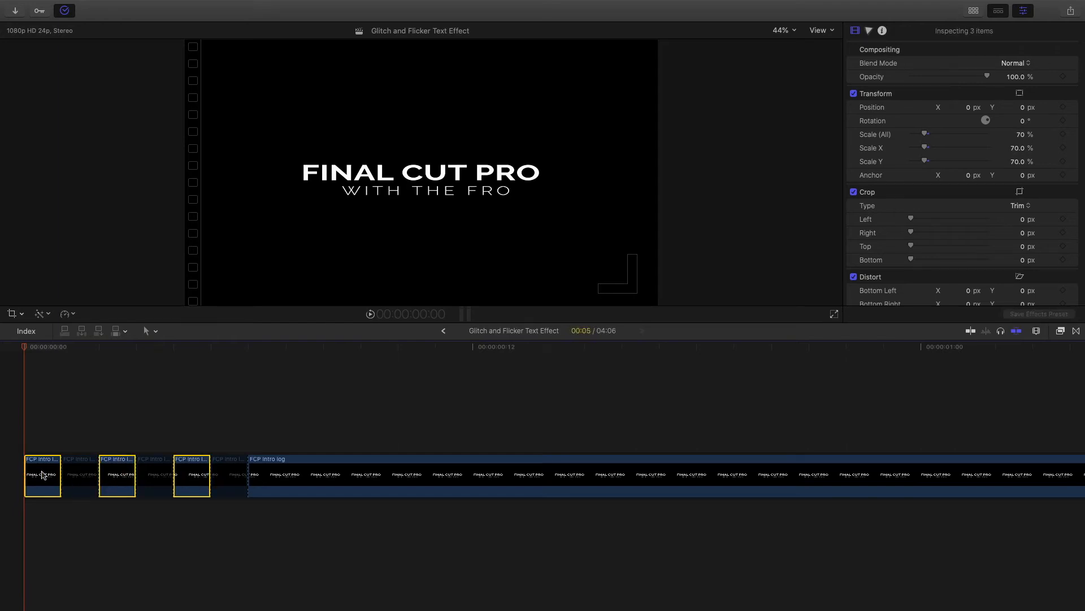
{"action": "key", "text": "alt"}
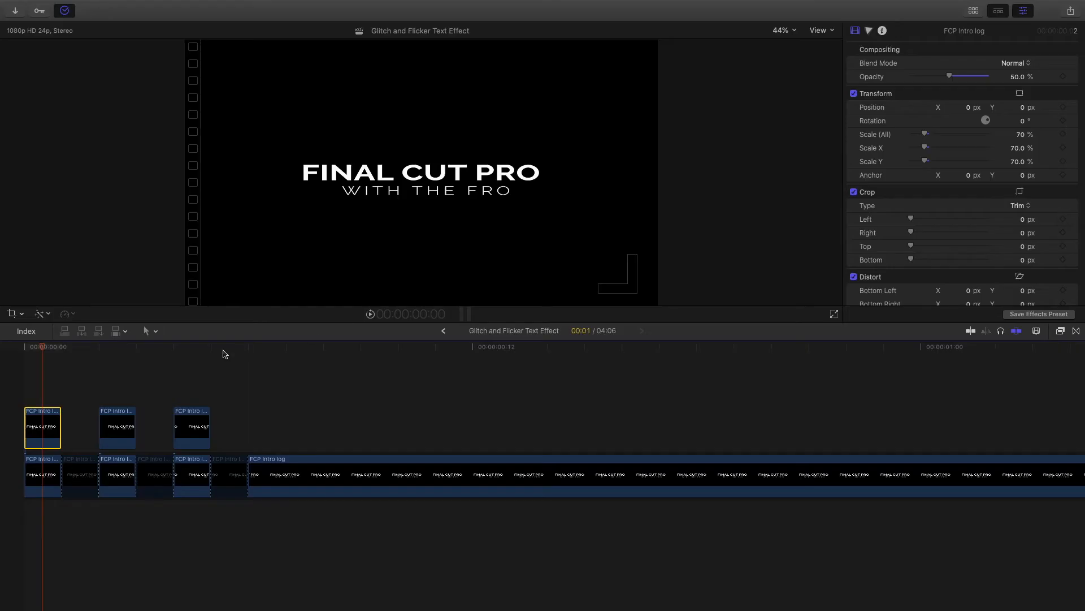
{"action": "mouse_move", "coordinate": [971, 111]}
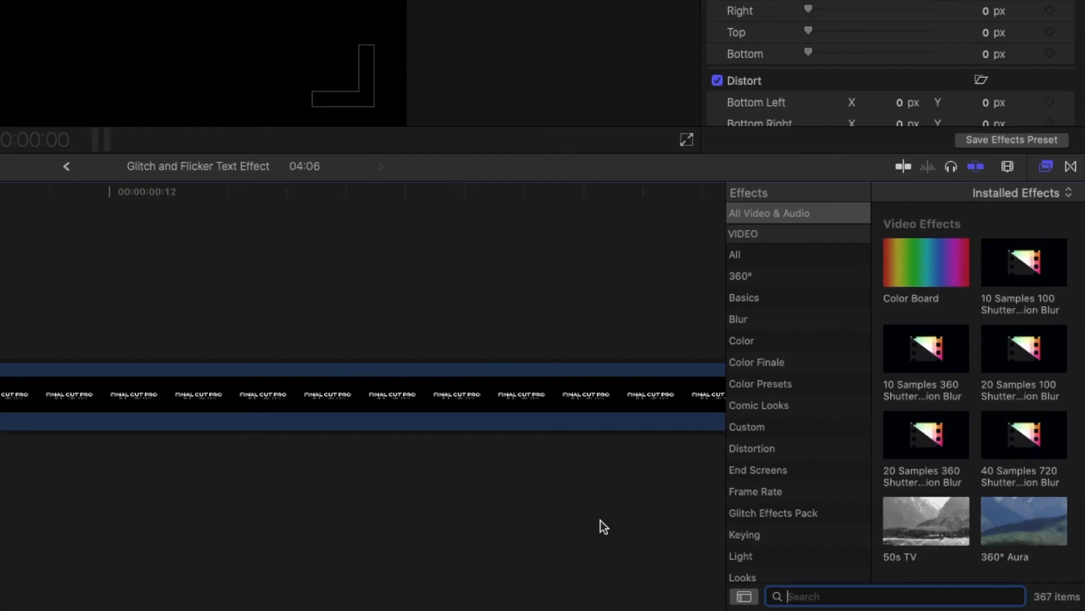
Apply the Prism and Bad TV effects to the first half-opacity duplicate title
{"action": "type", "text": "prism"}
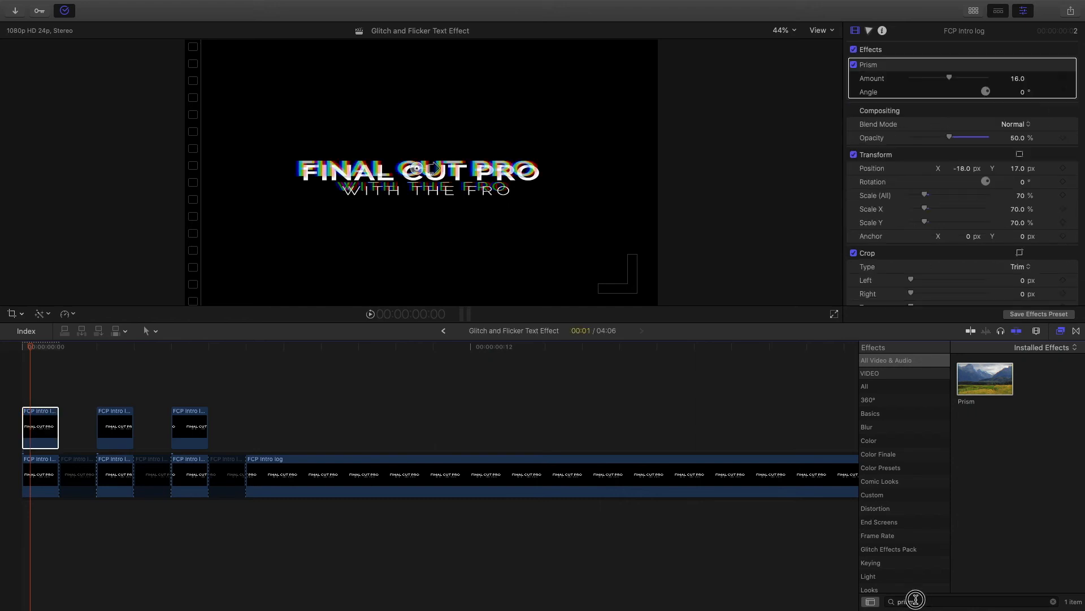
{"action": "type", "text": "bad tv"}
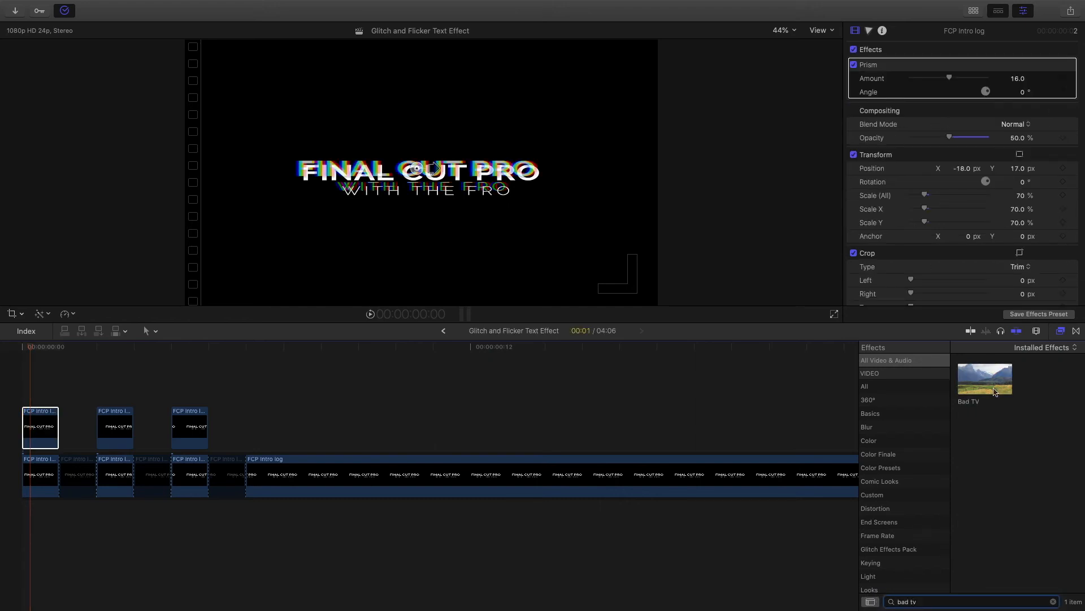
{"action": "left_click", "coordinate": [39, 427]}
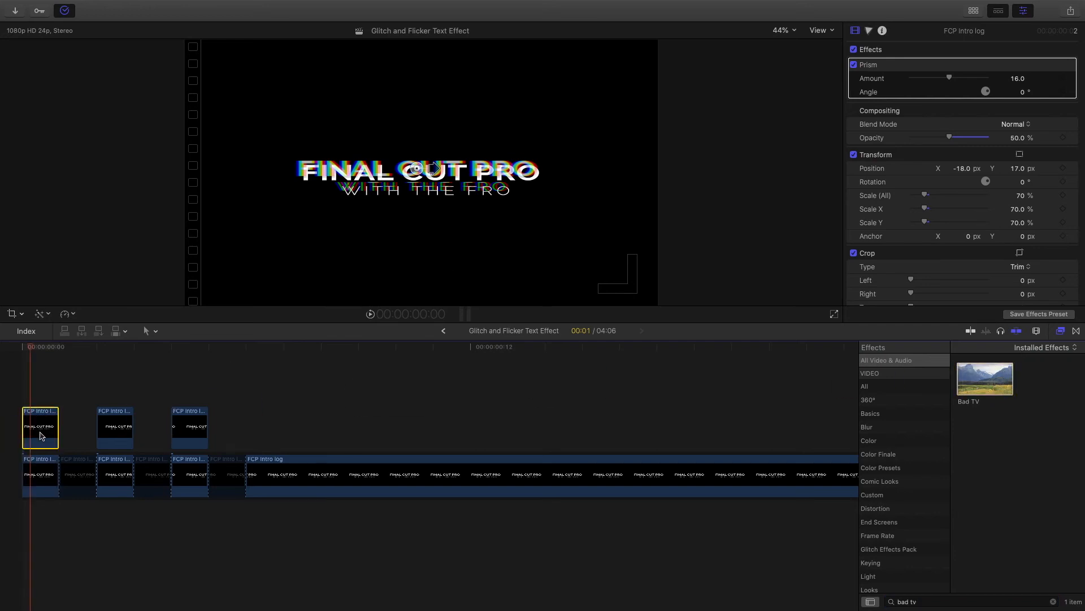
{"action": "double_click", "coordinate": [985, 378]}
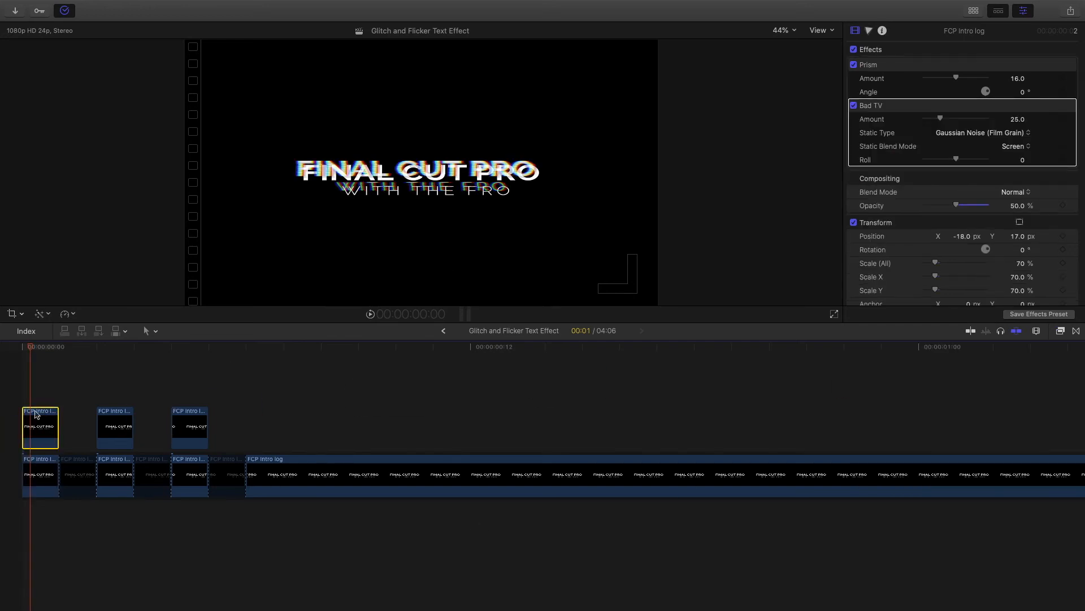
{"action": "mouse_move", "coordinate": [98, 419]}
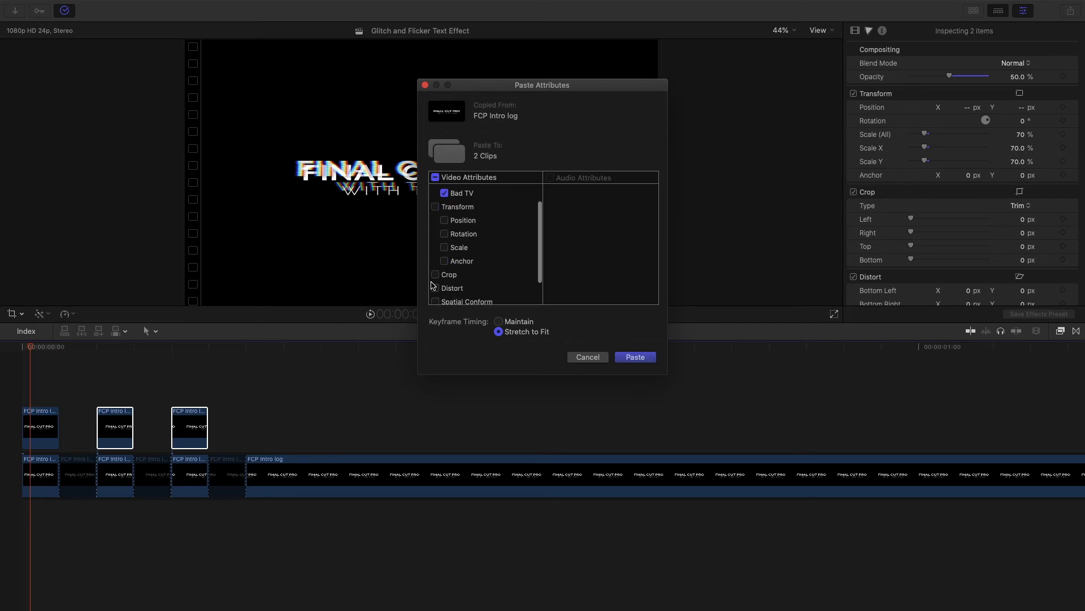
Paste the Prism and Bad TV attributes onto the other two duplicate titles
{"action": "scroll", "scroll_direction": "up", "scroll_amount": 3}
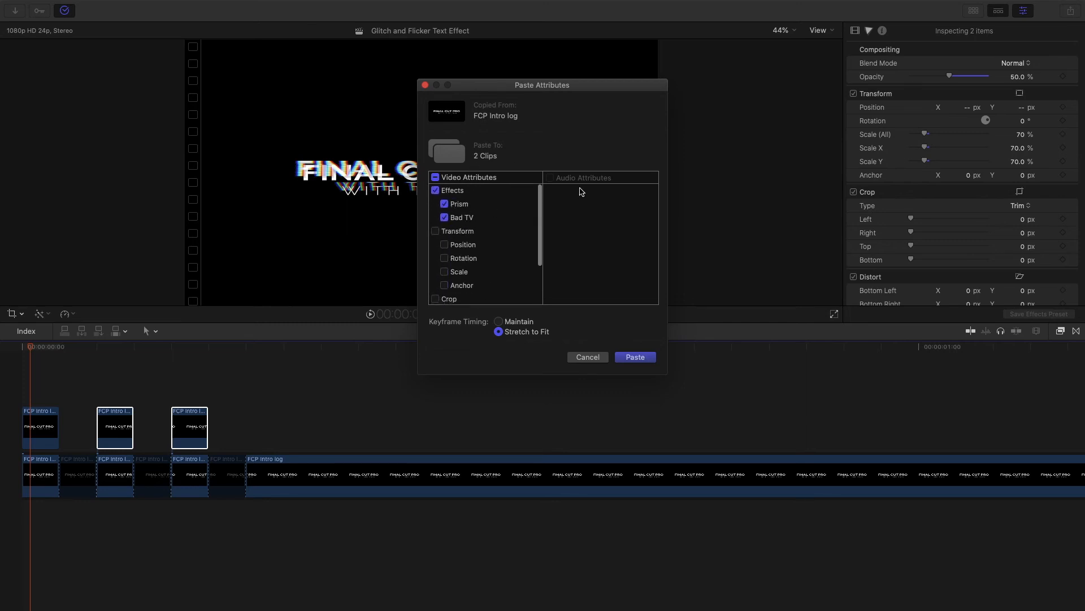
{"action": "left_click", "coordinate": [633, 357]}
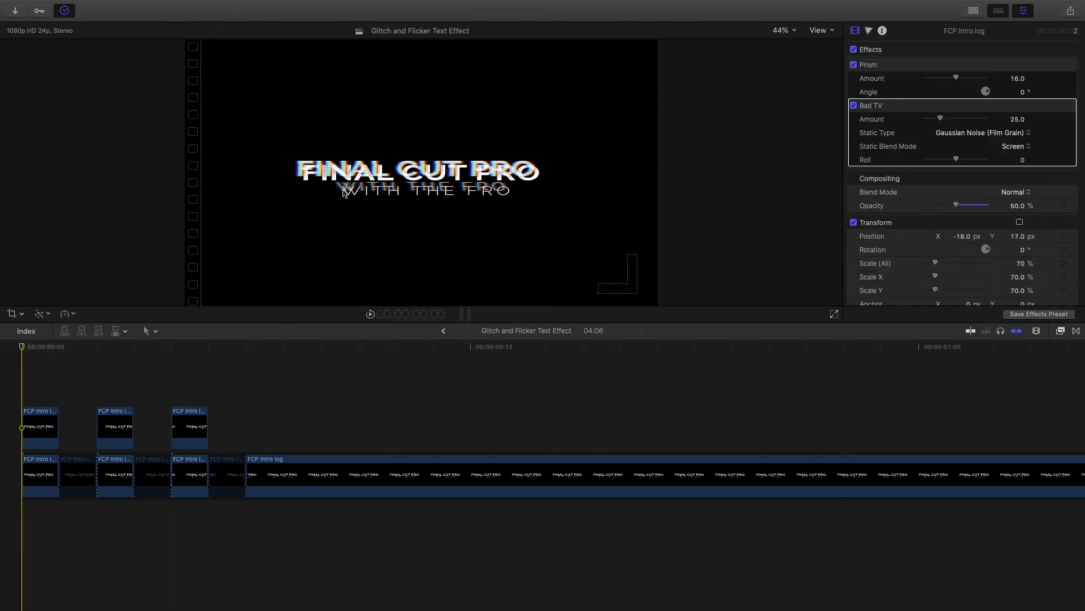
{"action": "mouse_move", "coordinate": [391, 195]}
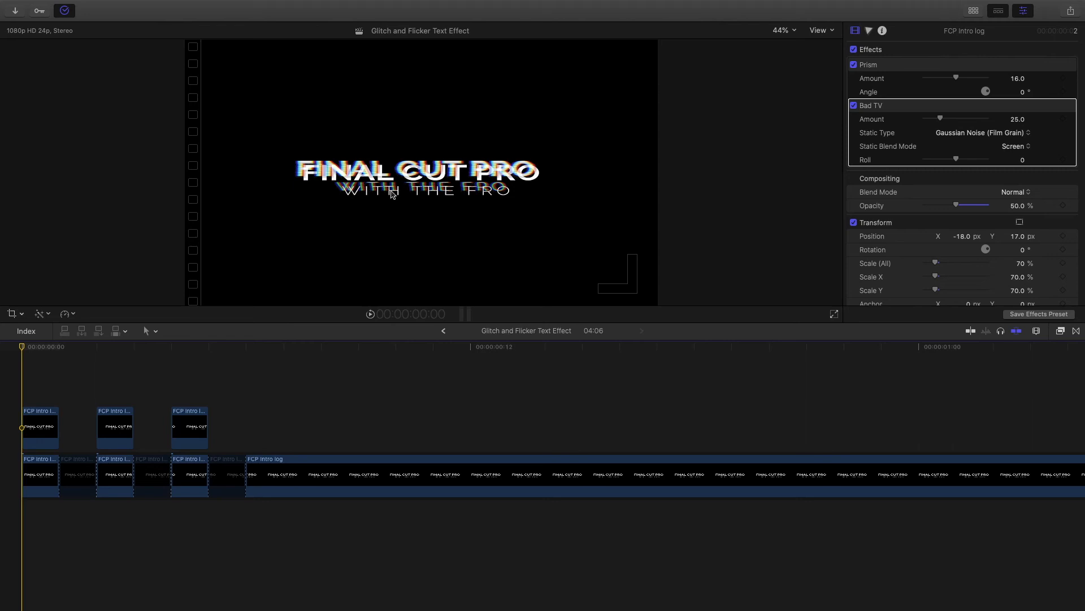
{"action": "mouse_move", "coordinate": [415, 221]}
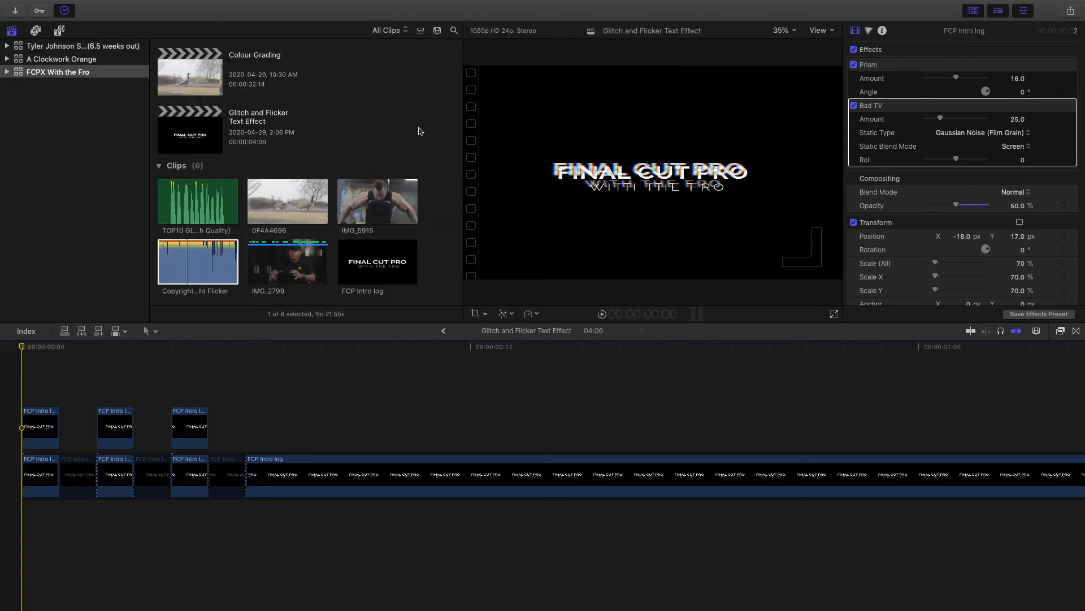
Add the TOP10 GLITCH sound effect clip and return the playhead to the start
{"action": "left_click", "coordinate": [197, 201]}
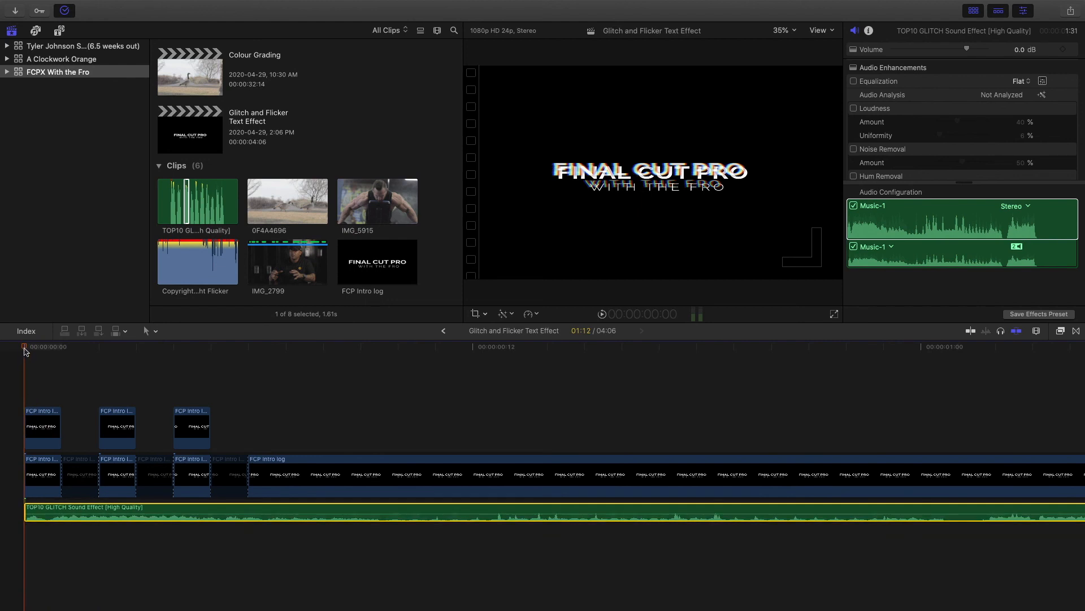
{"action": "left_click", "coordinate": [248, 512]}
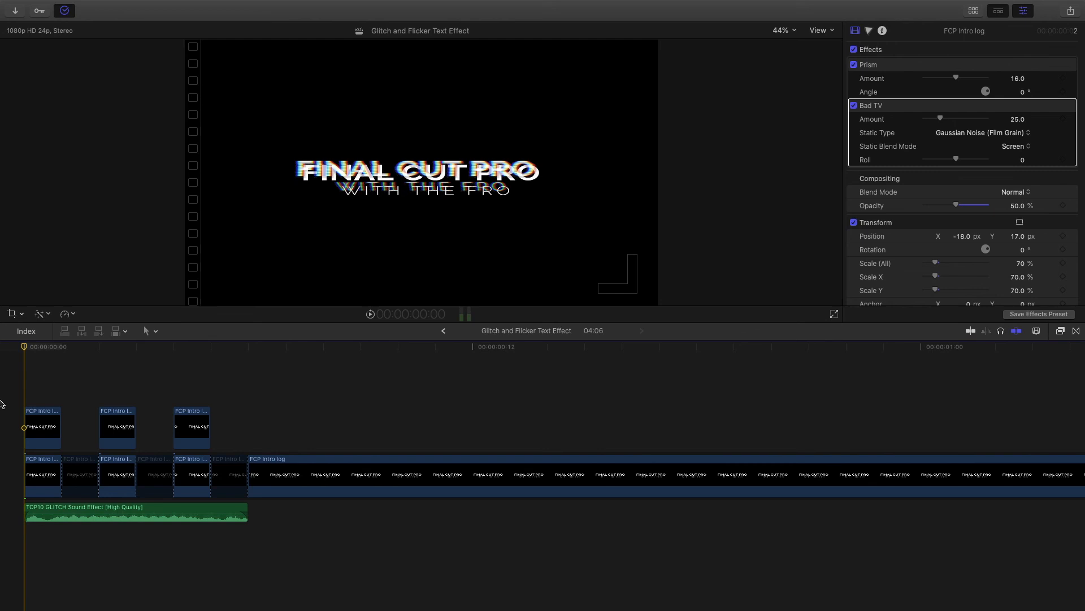
{"action": "left_click", "coordinate": [809, 346]}
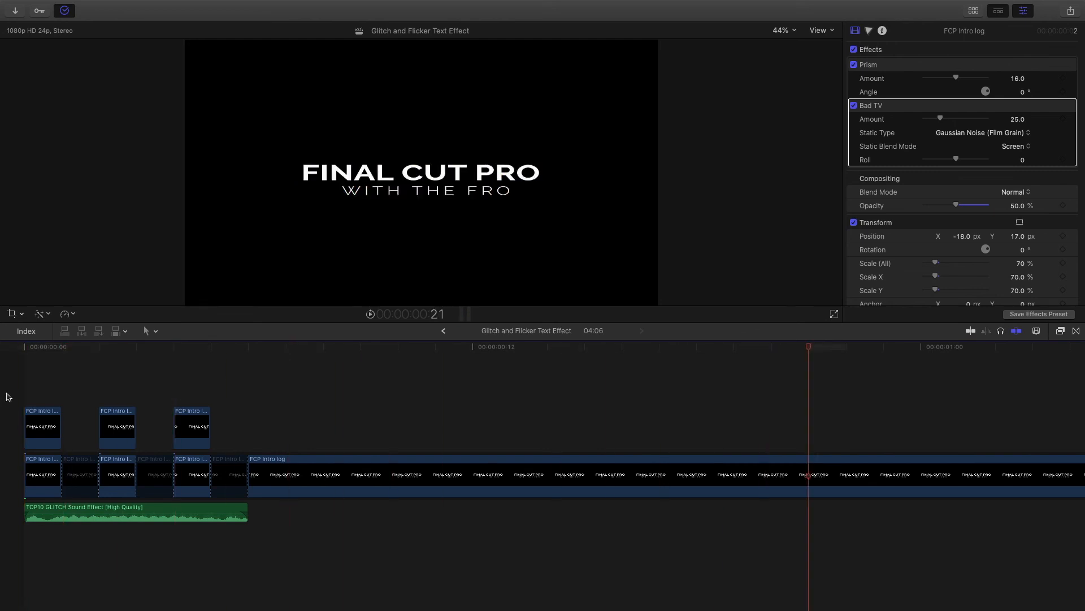